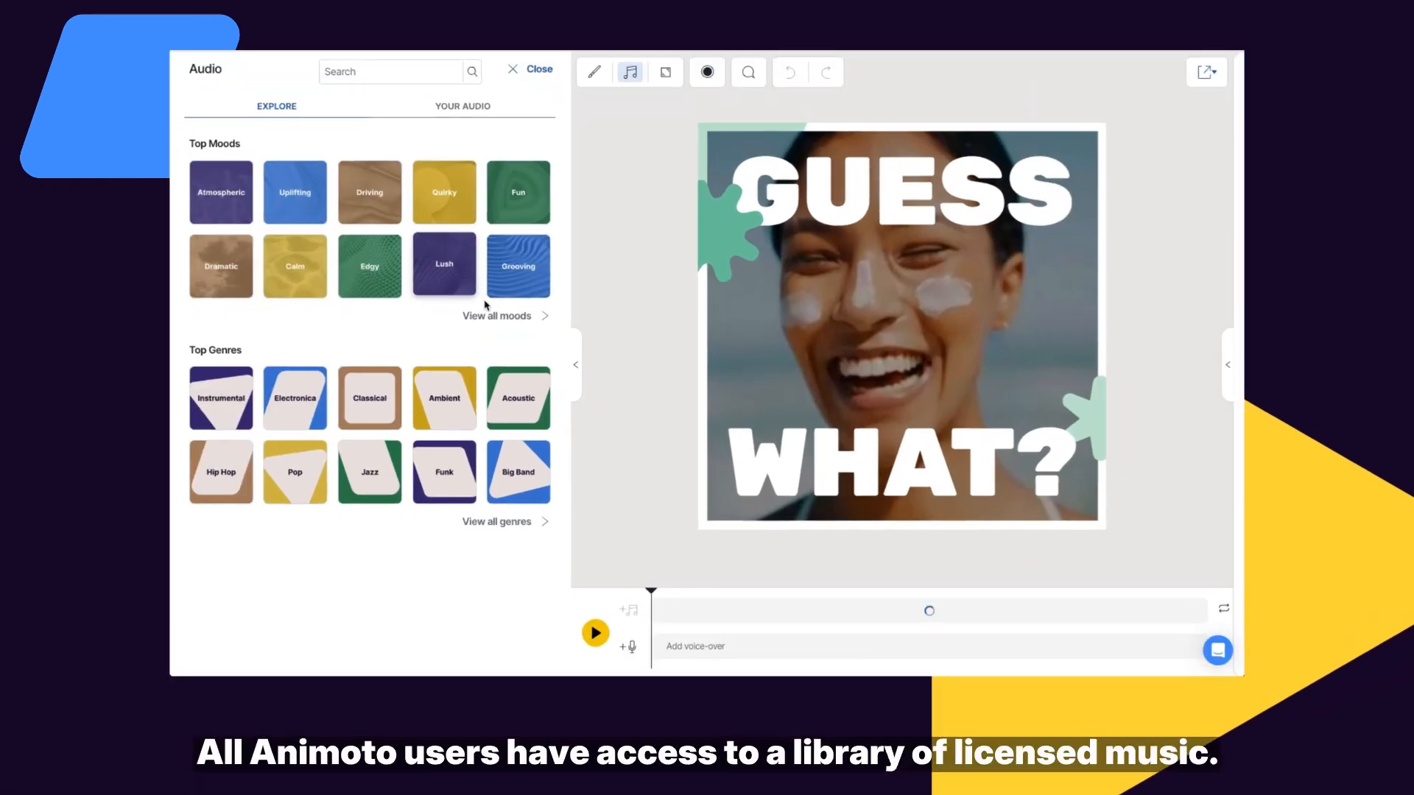
Step: Close the Audio panel to return to the editor showing the GUESS WHAT? slide
click(221, 191)
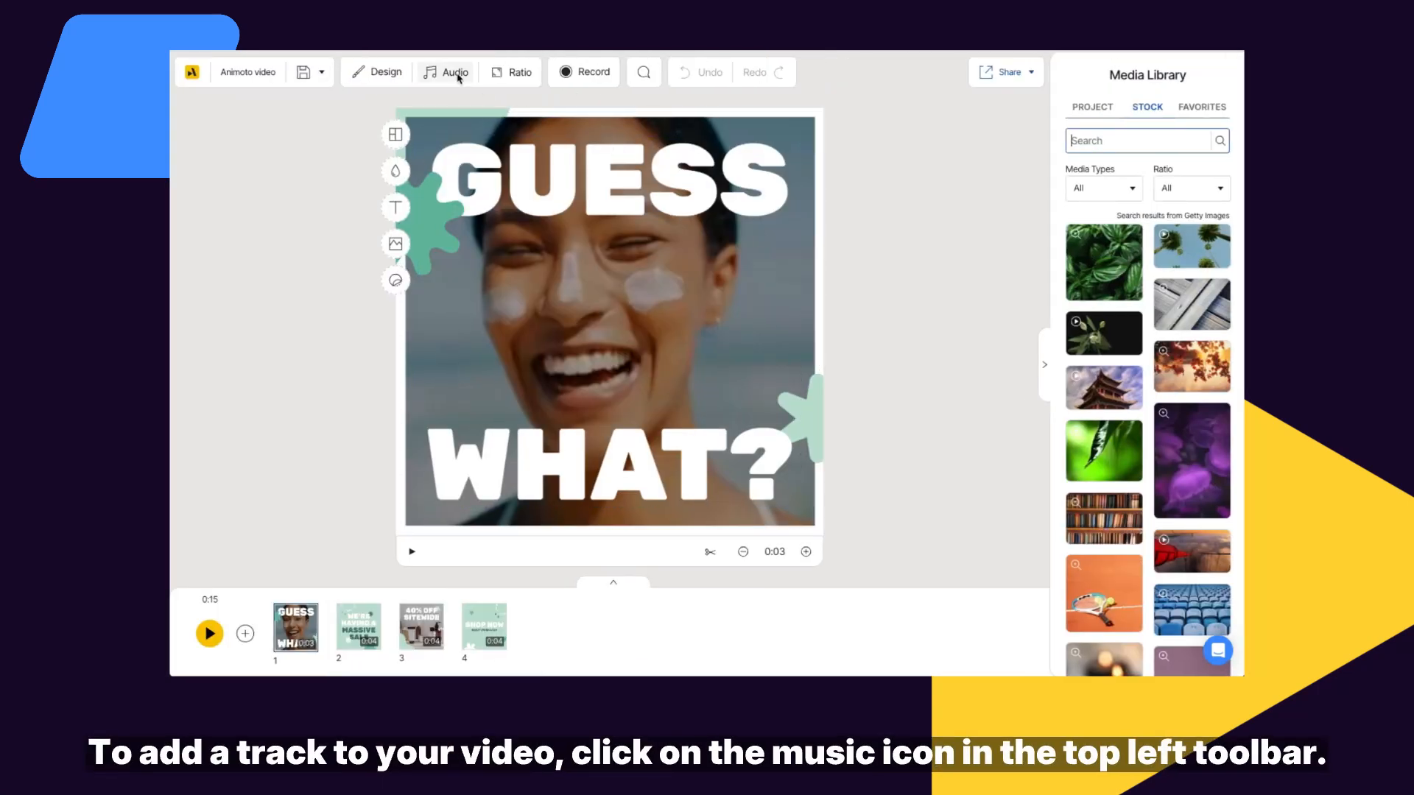
Step: Filter the music library to vocal tracks and search for 'love'
click(455, 73)
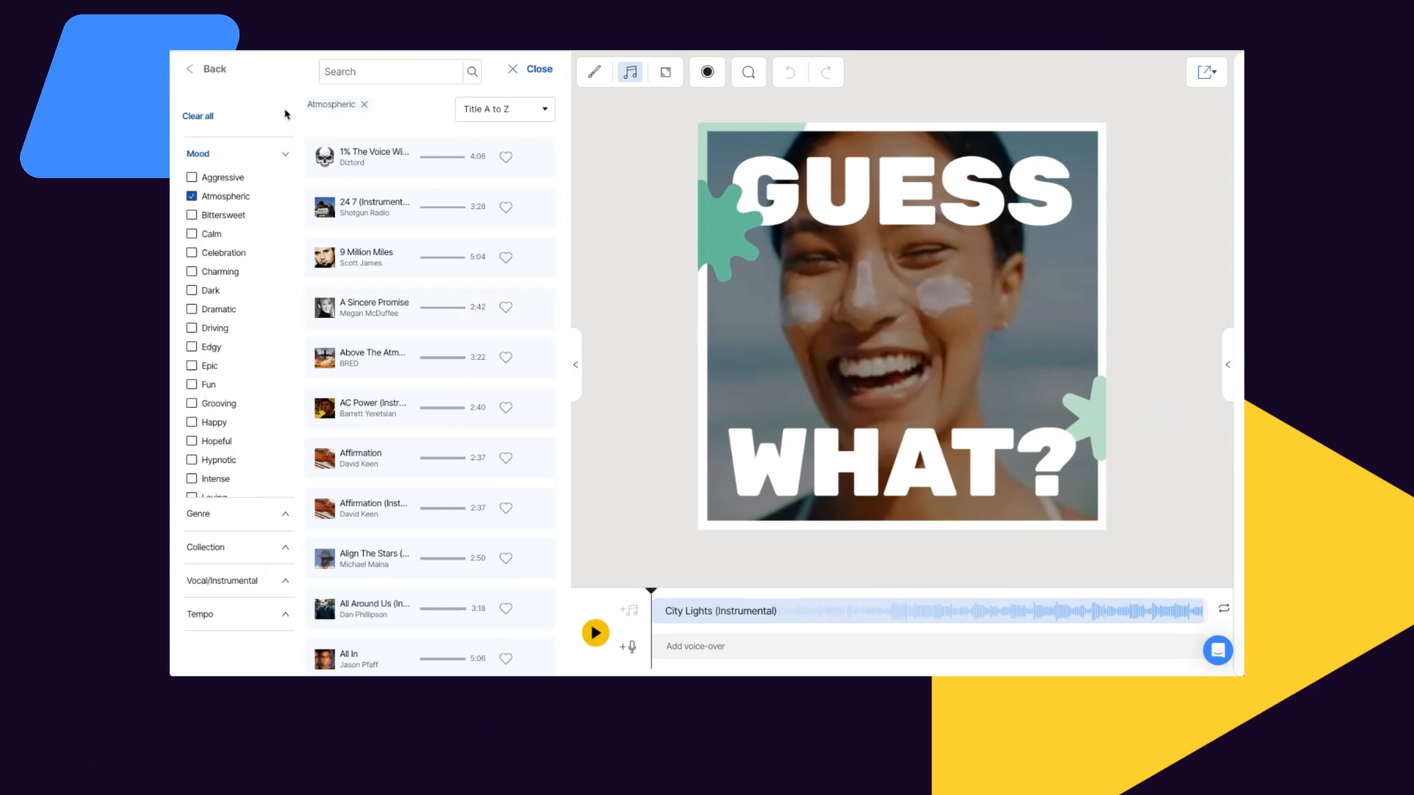
click(205, 68)
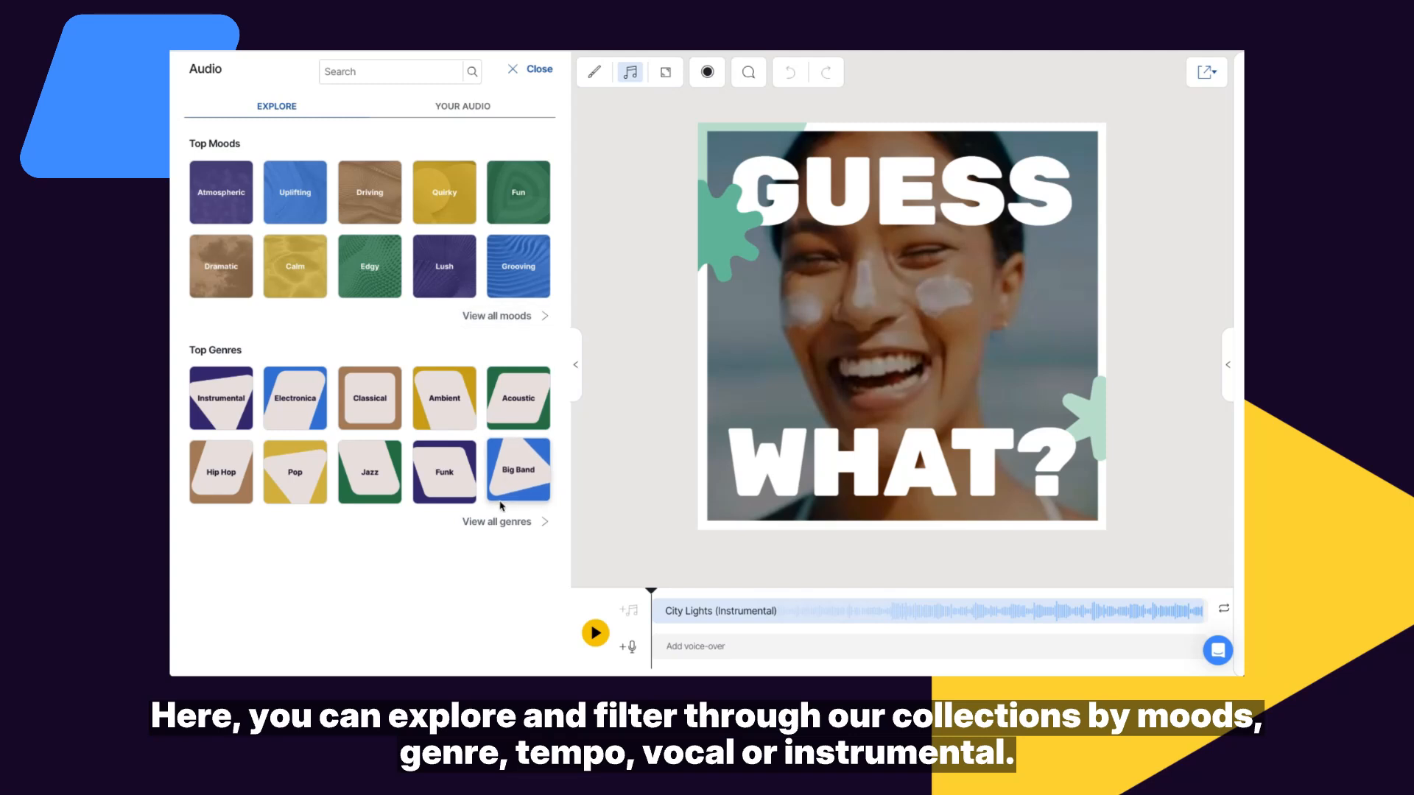
click(495, 522)
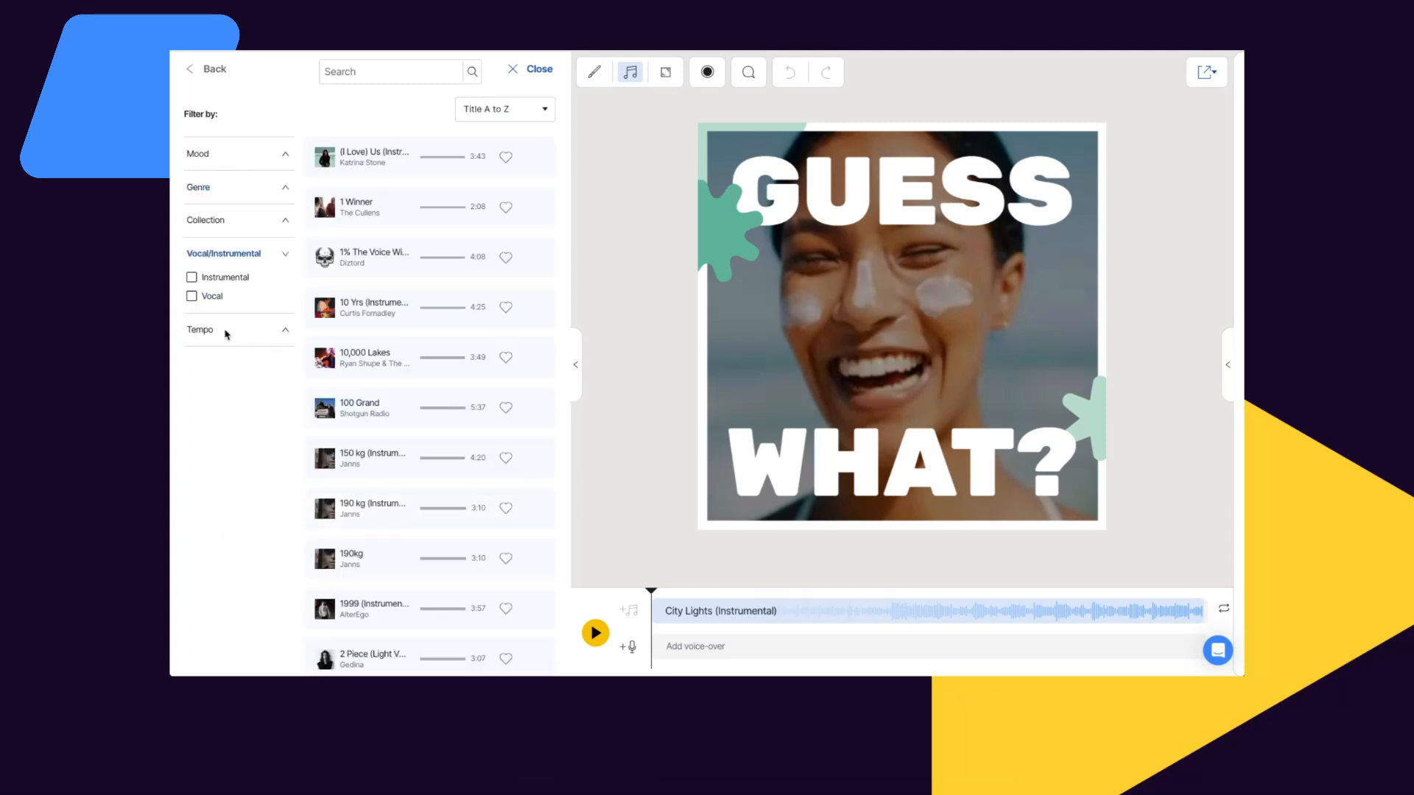
click(191, 296)
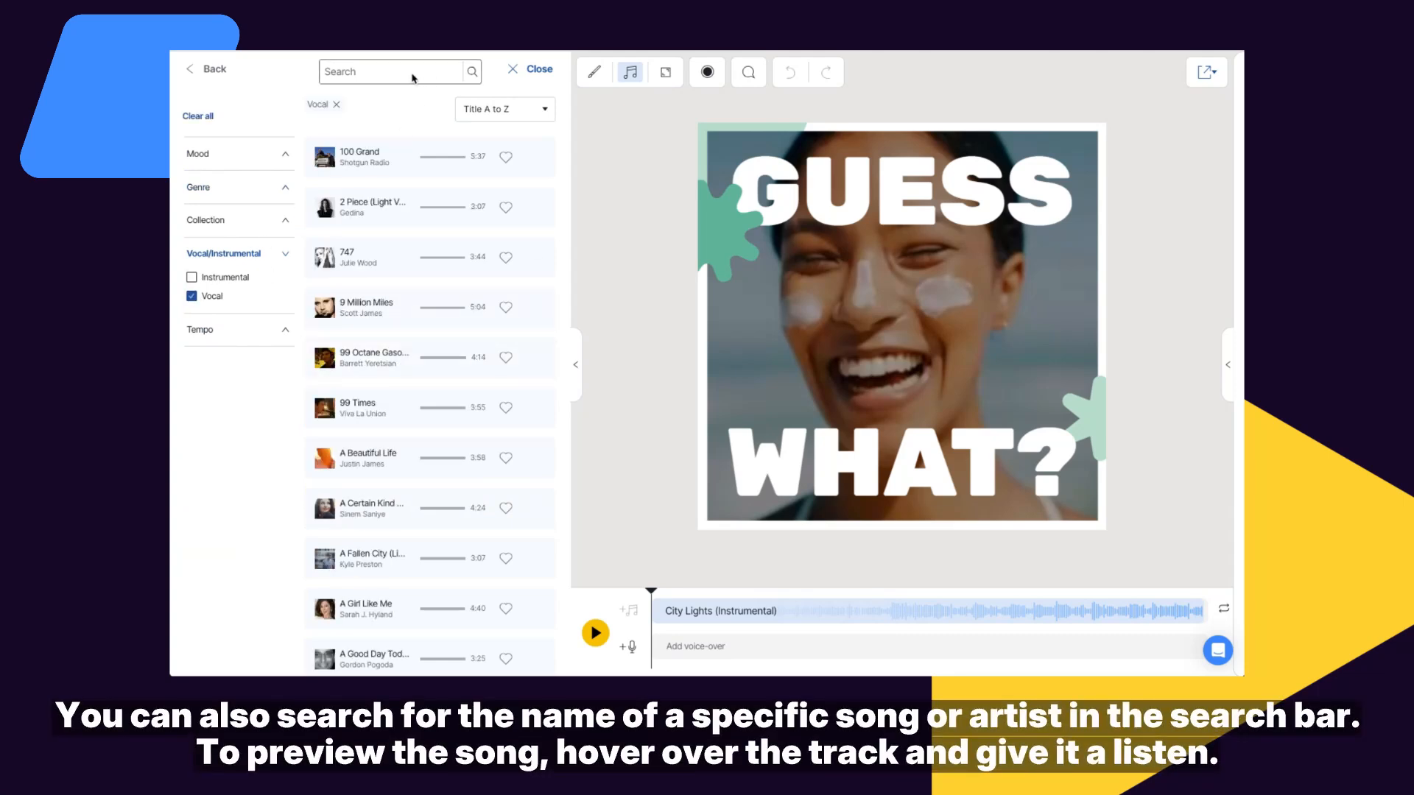
text(love)
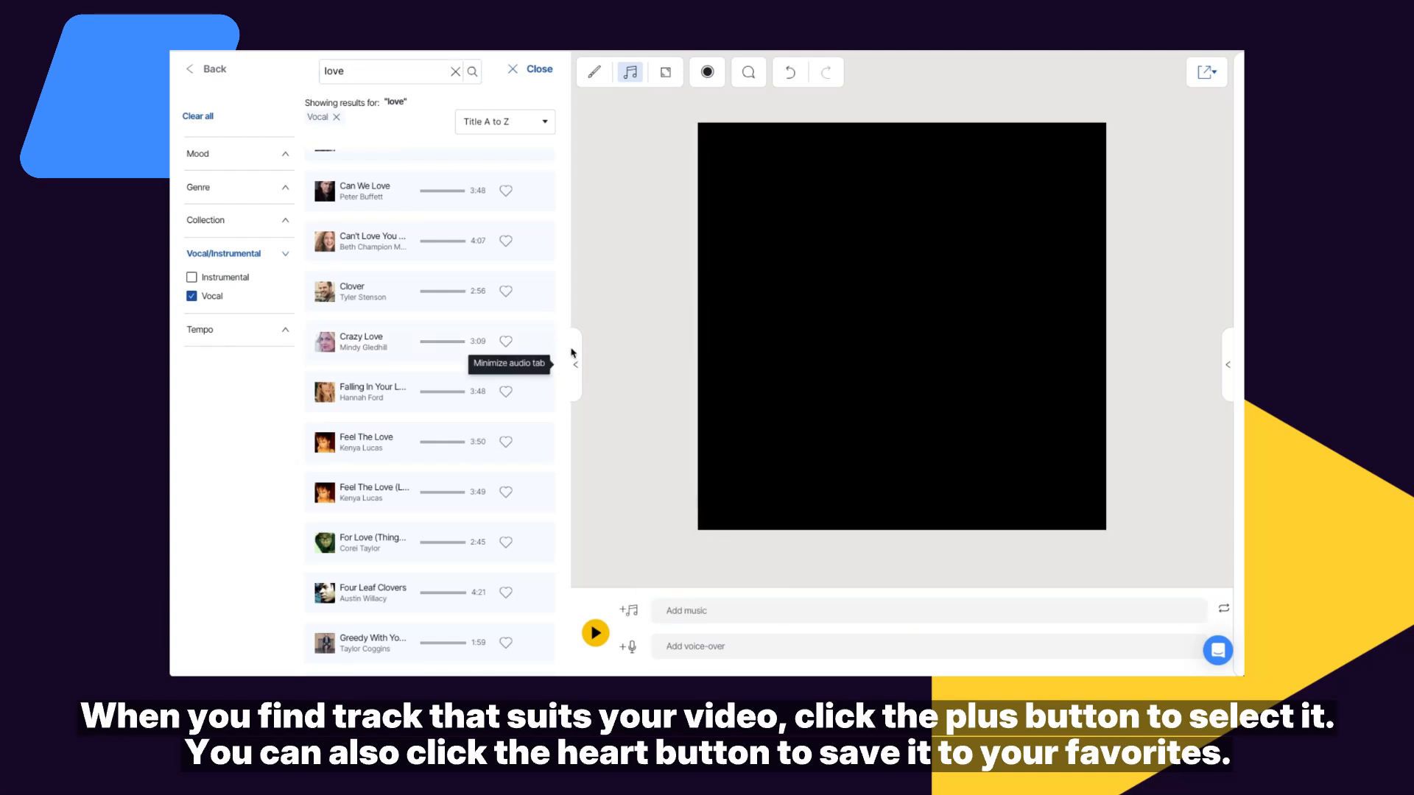
Step: Add Mindy Gledhill's 'Crazy Love' to favorites
click(537, 341)
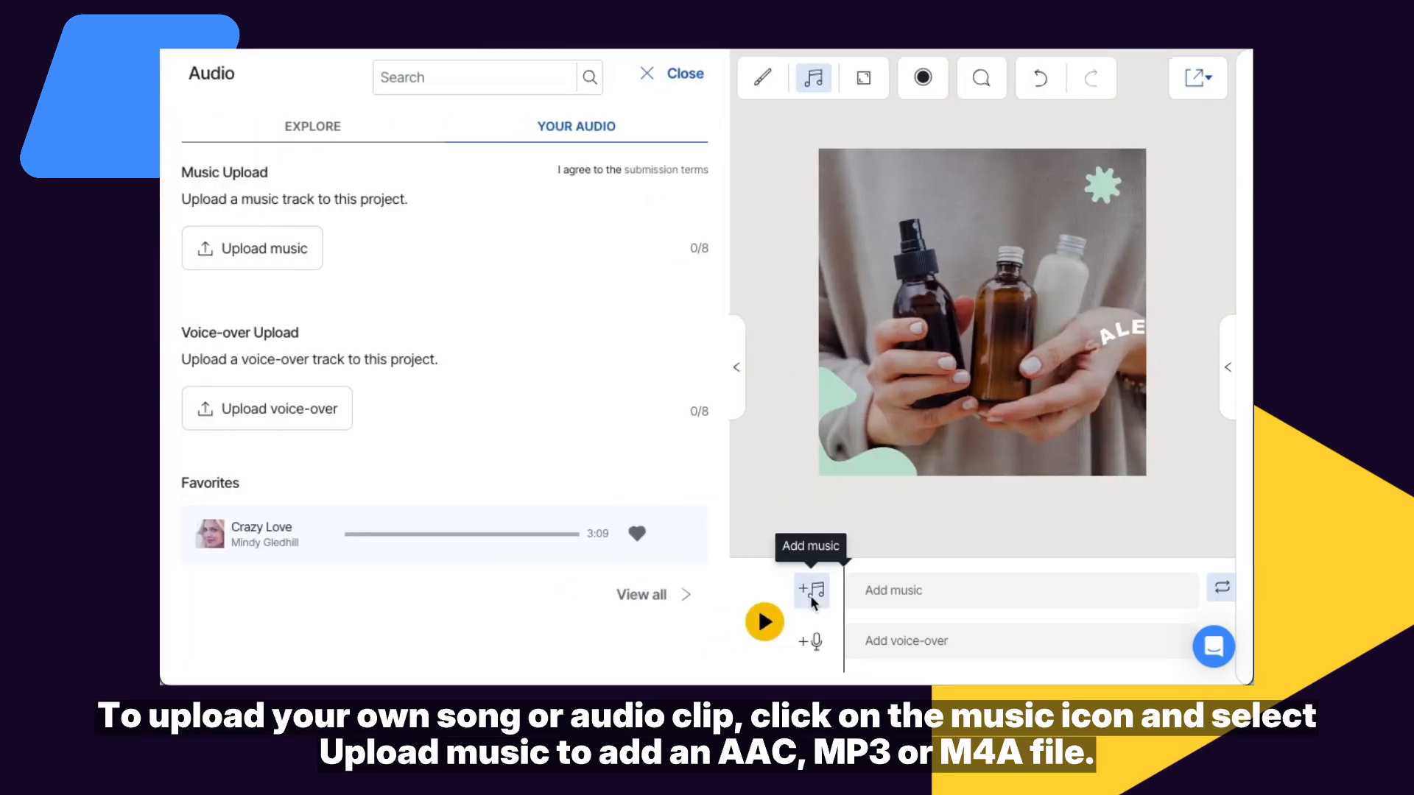
Step: Upload Together.m4a and Joy.mp3 as music for the video
click(811, 590)
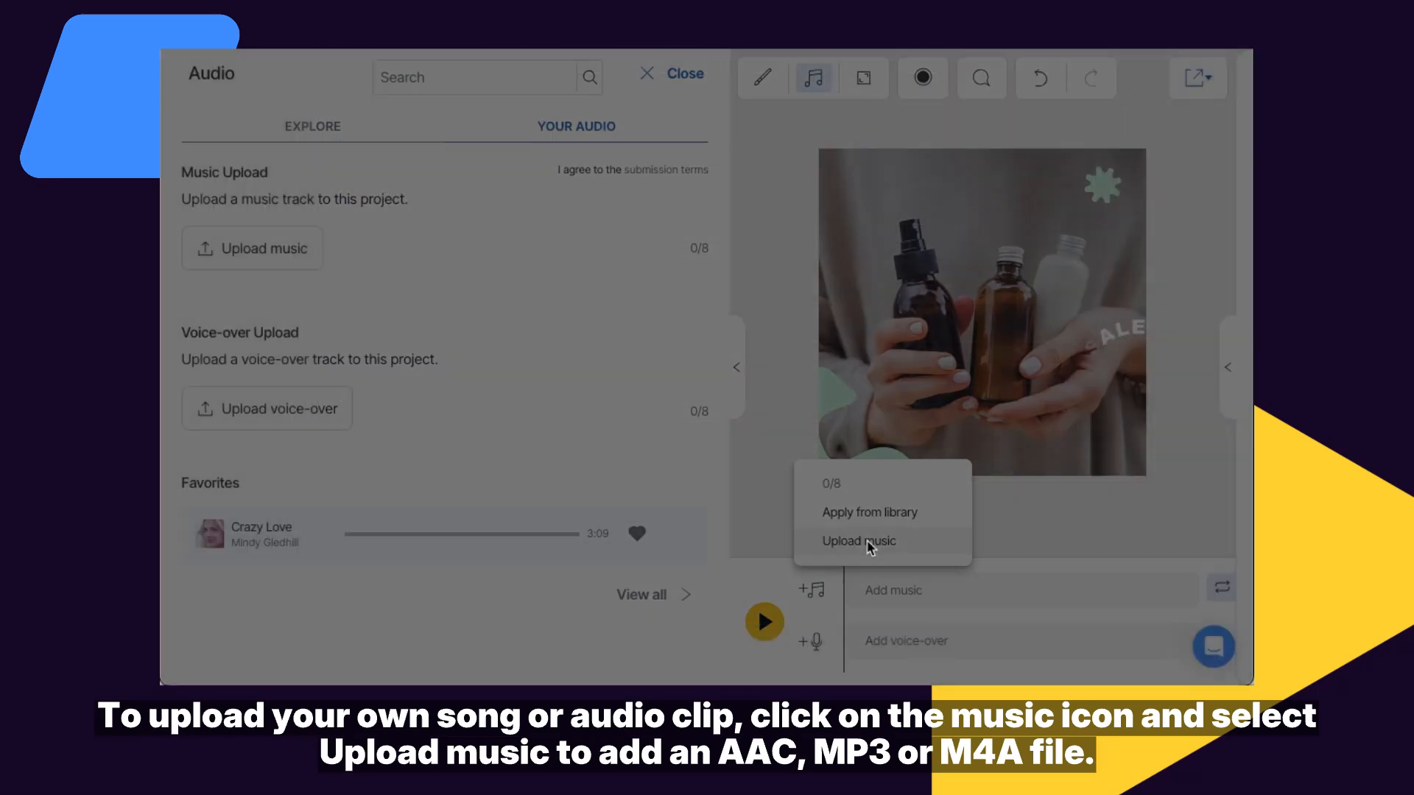
click(857, 539)
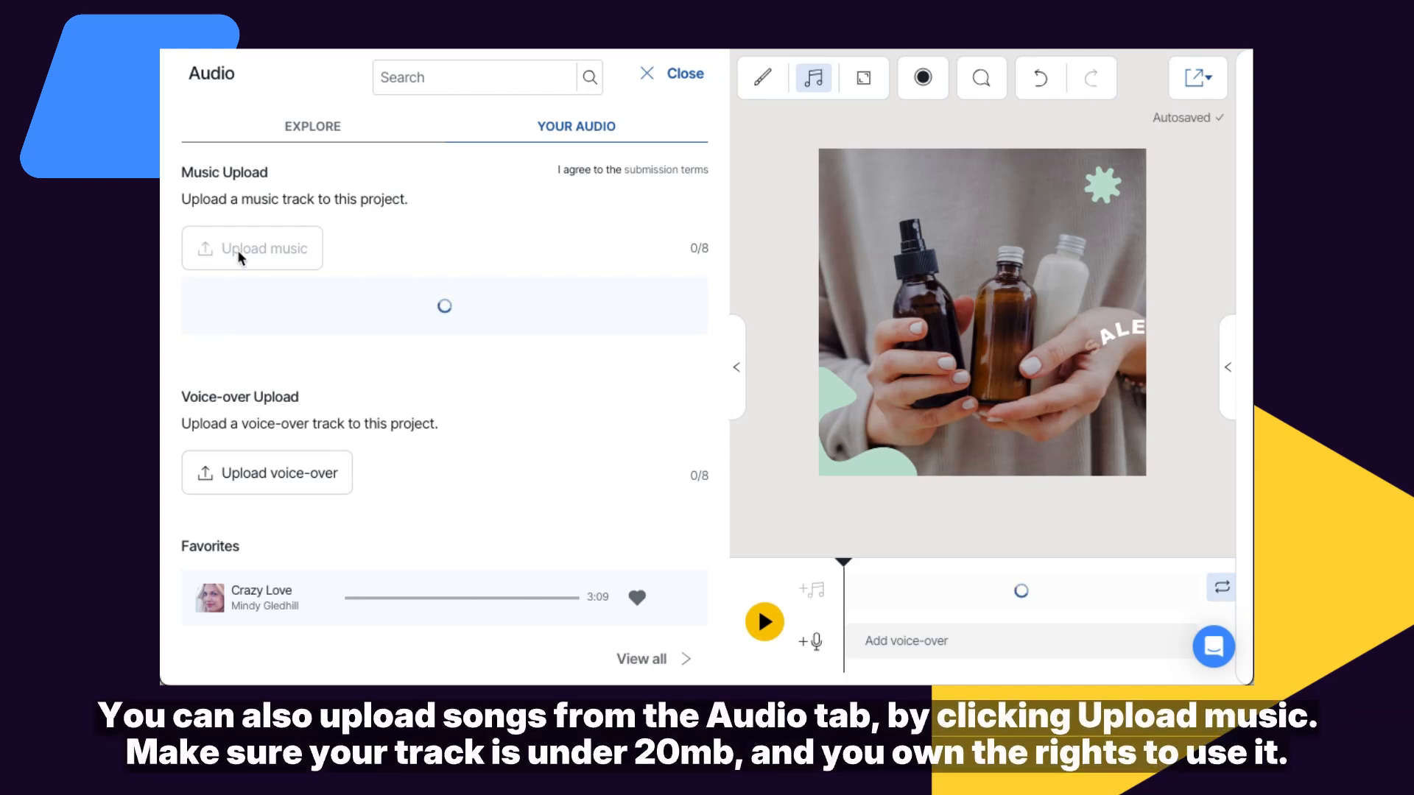
click(264, 248)
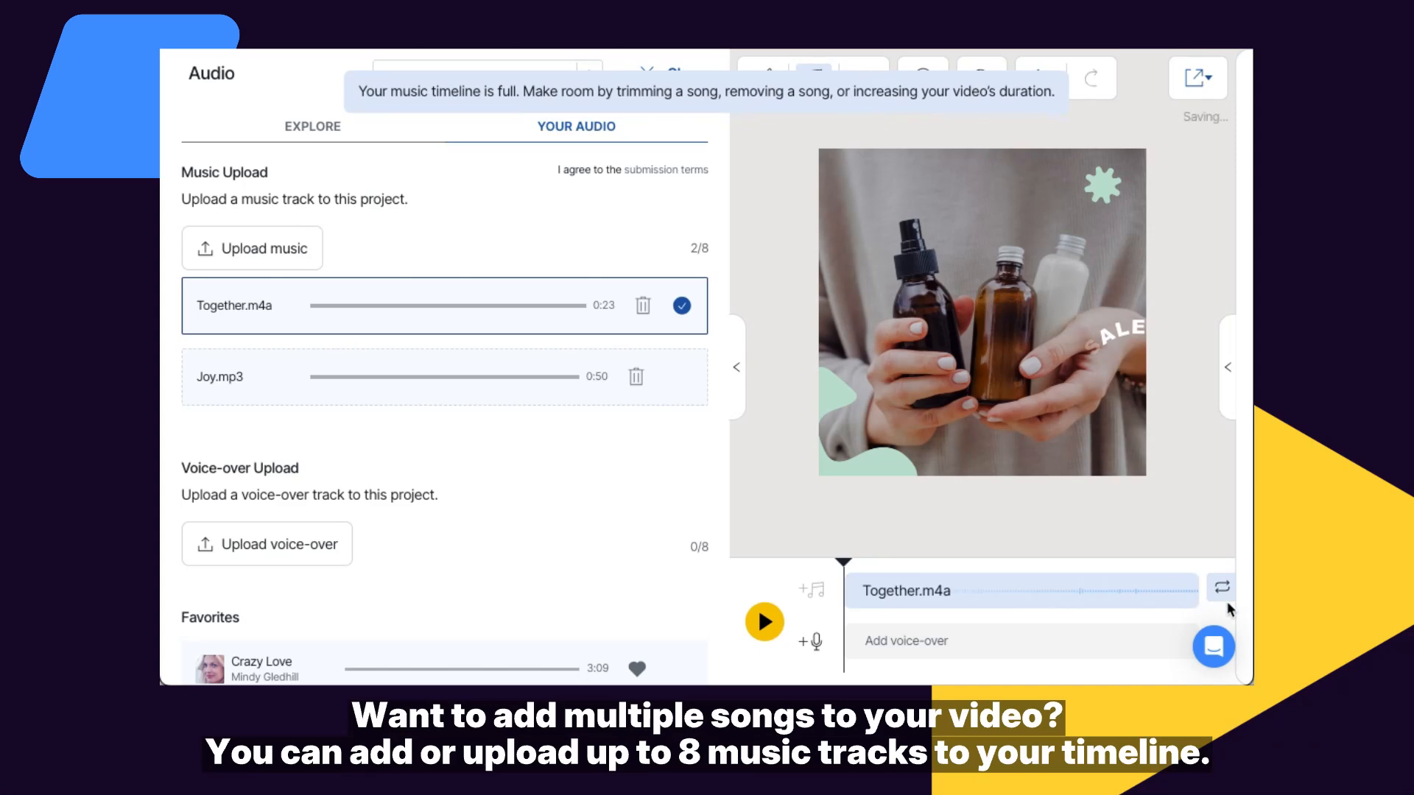
Step: Turn off looping and add Joy.mp3 and Crazy Love to the music timeline
click(1019, 591)
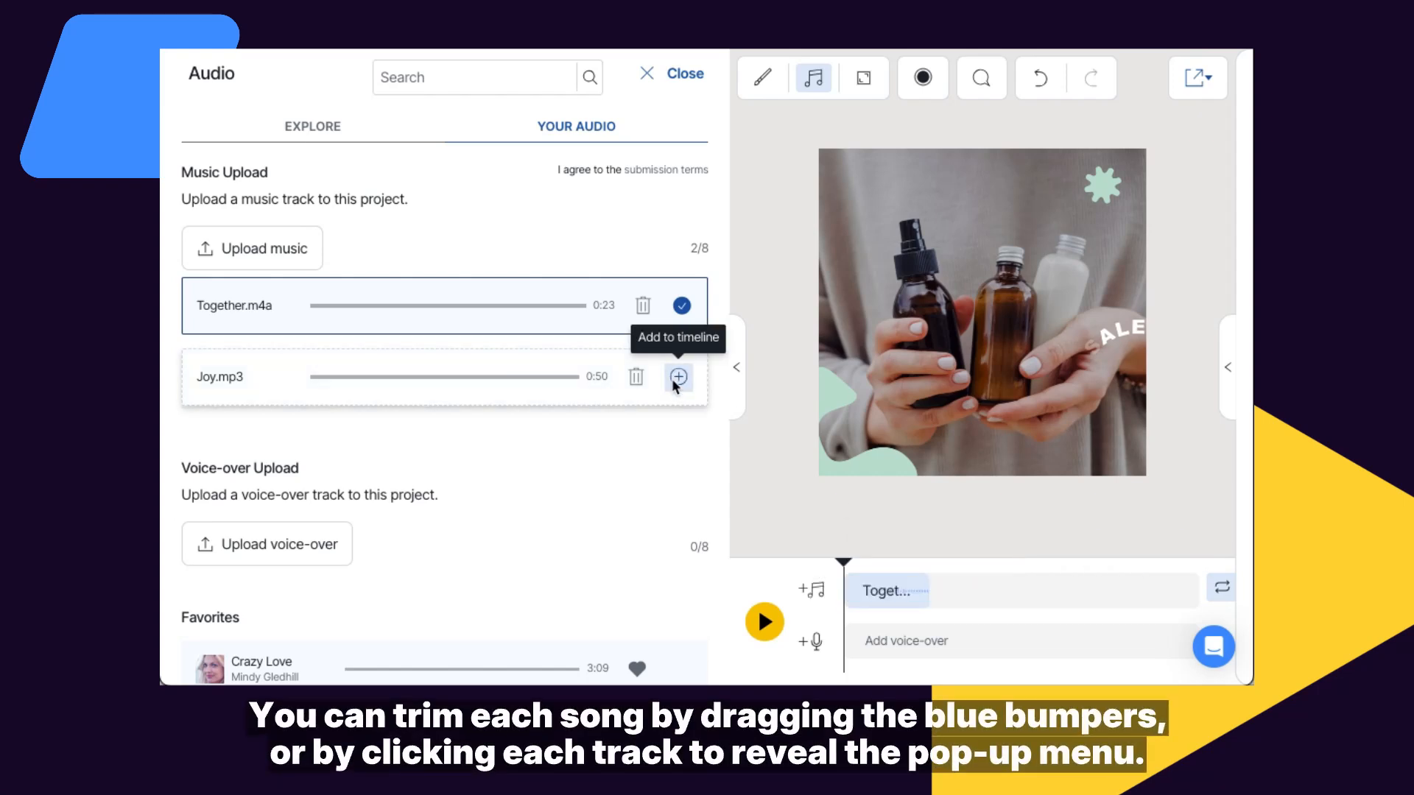
click(679, 377)
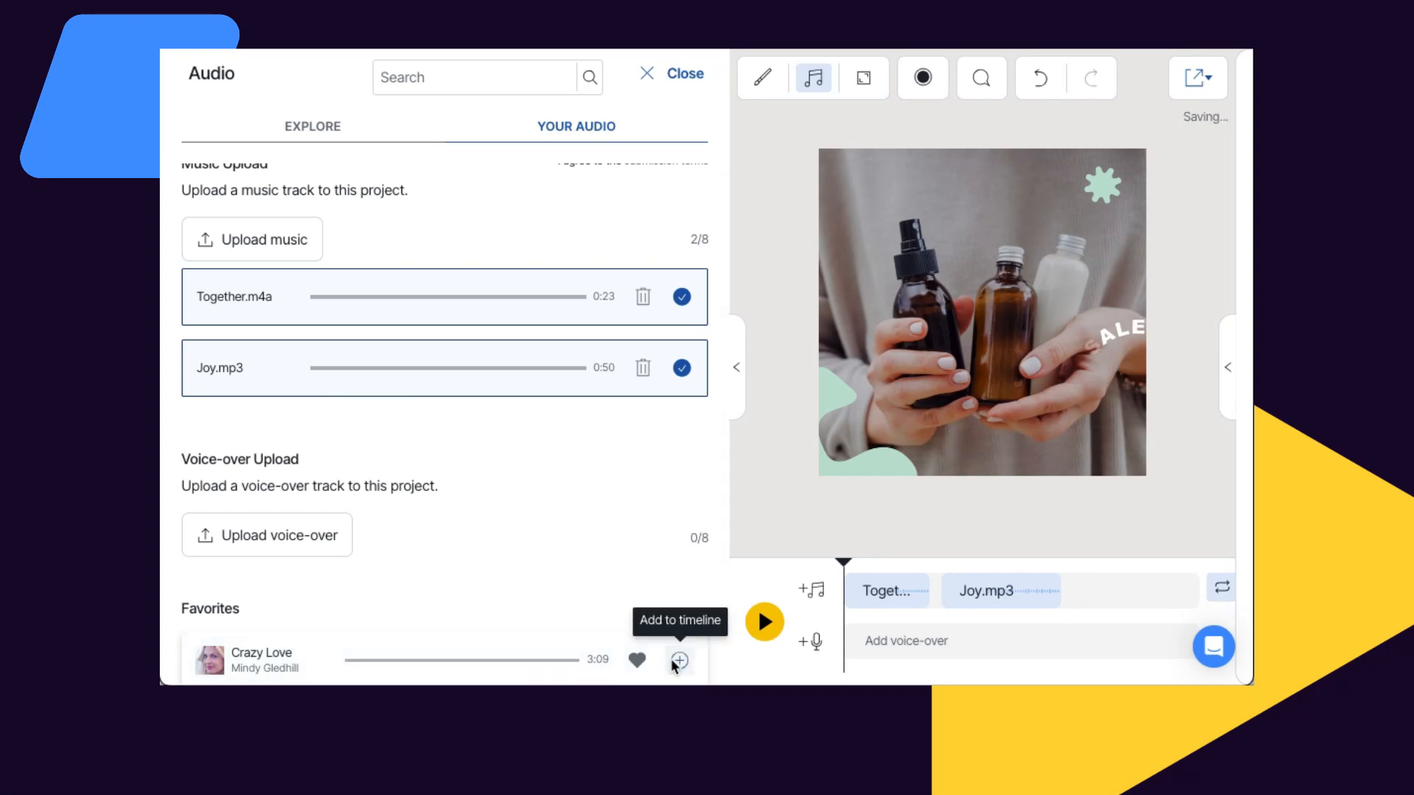
click(679, 660)
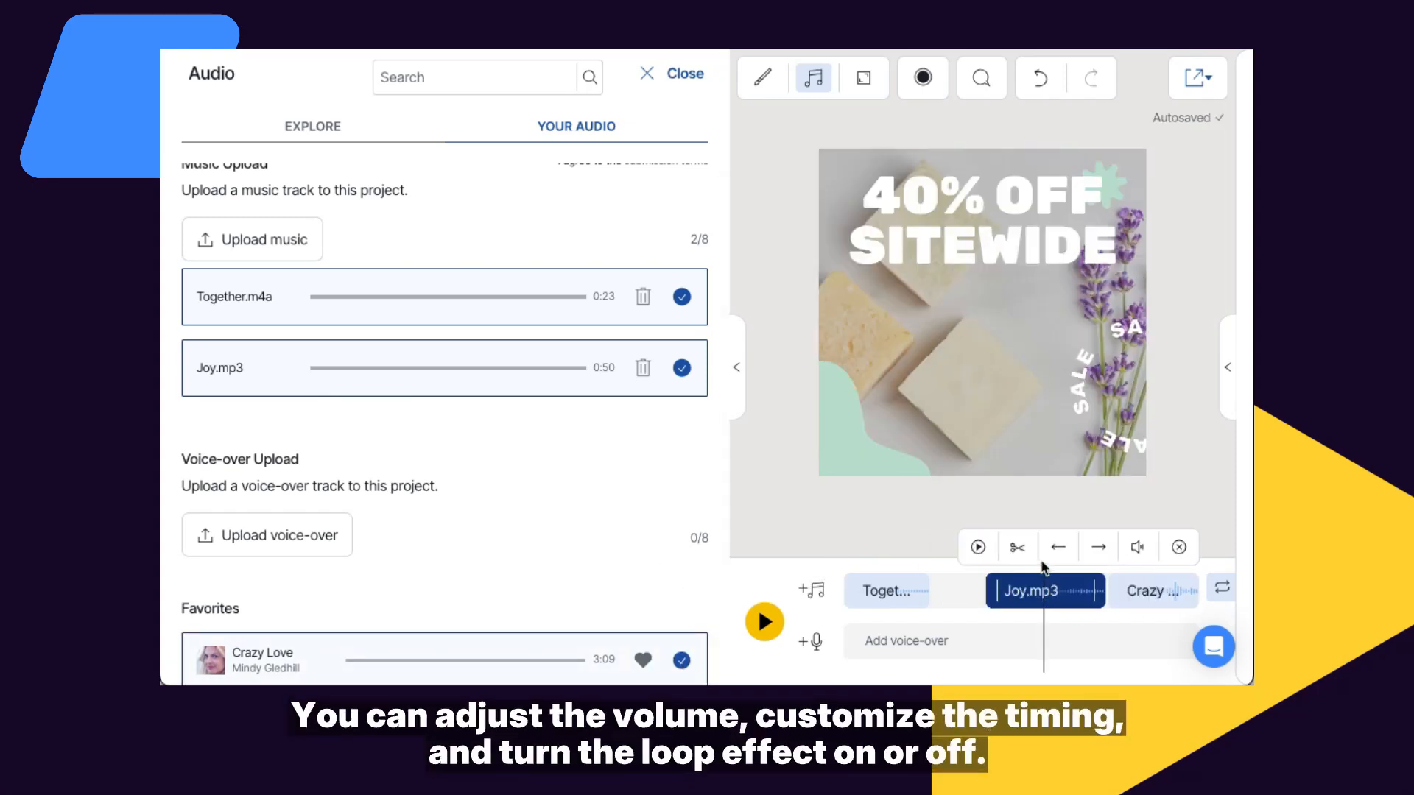
mouse_move(1017, 546)
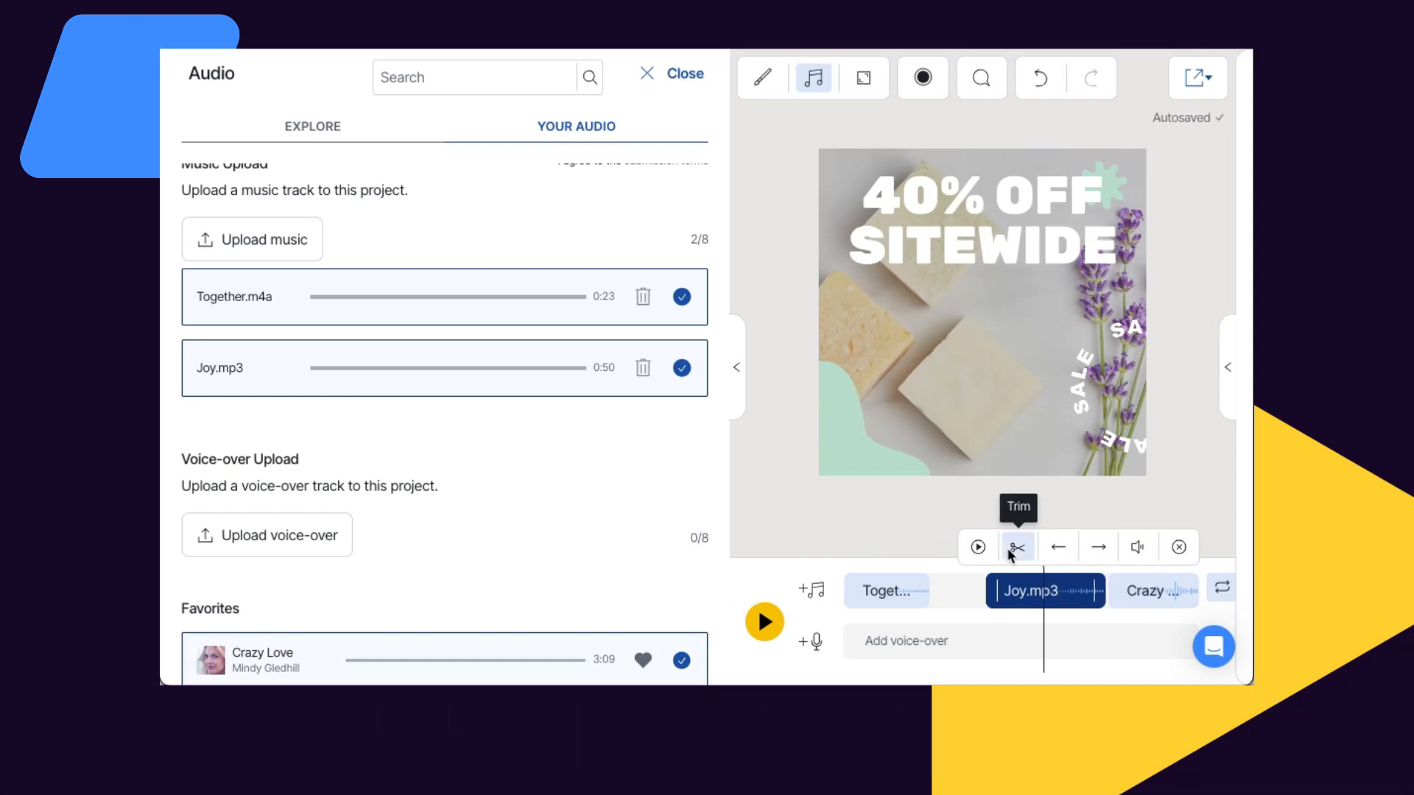
Step: Trim the Joy.mp3 clip on the music timeline
click(1017, 547)
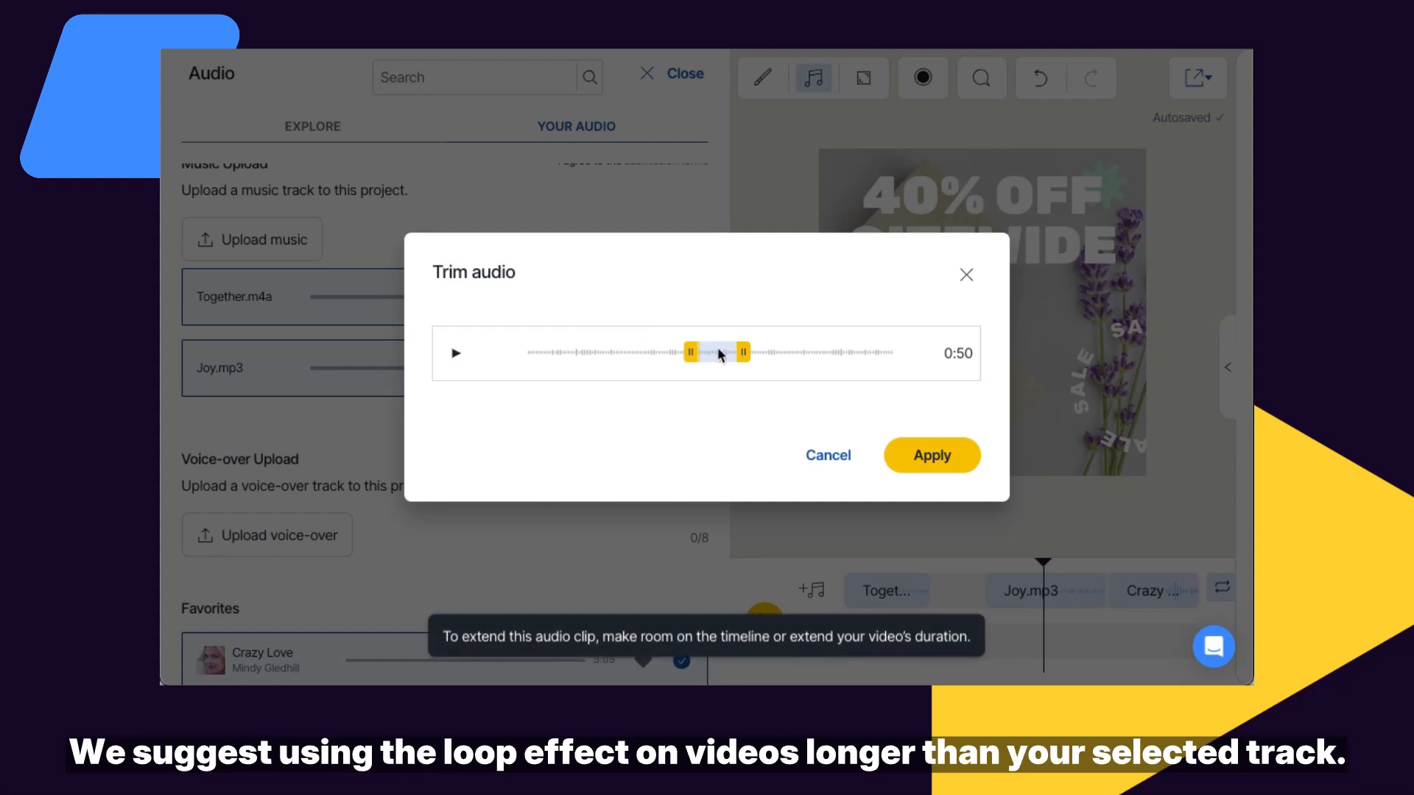
click(931, 454)
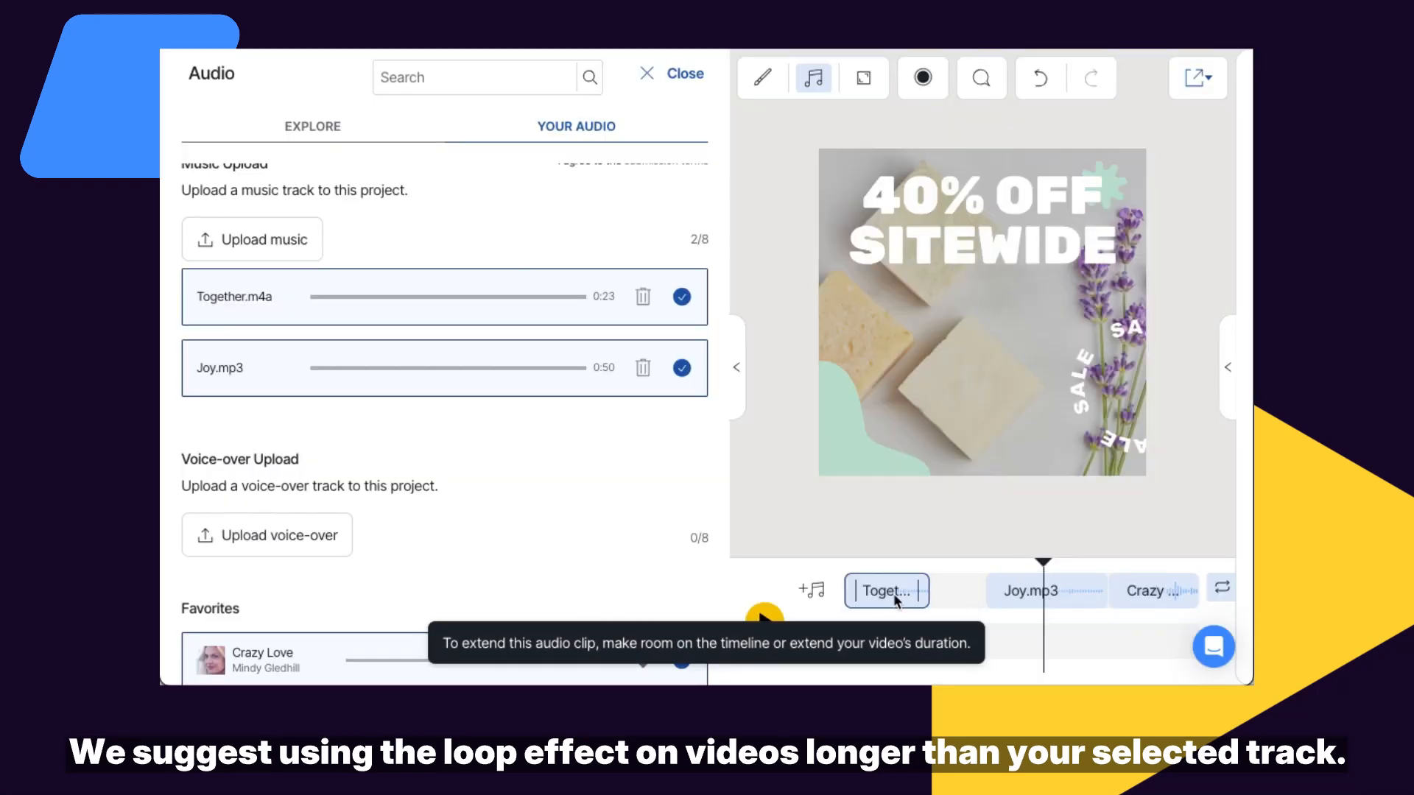
click(1046, 591)
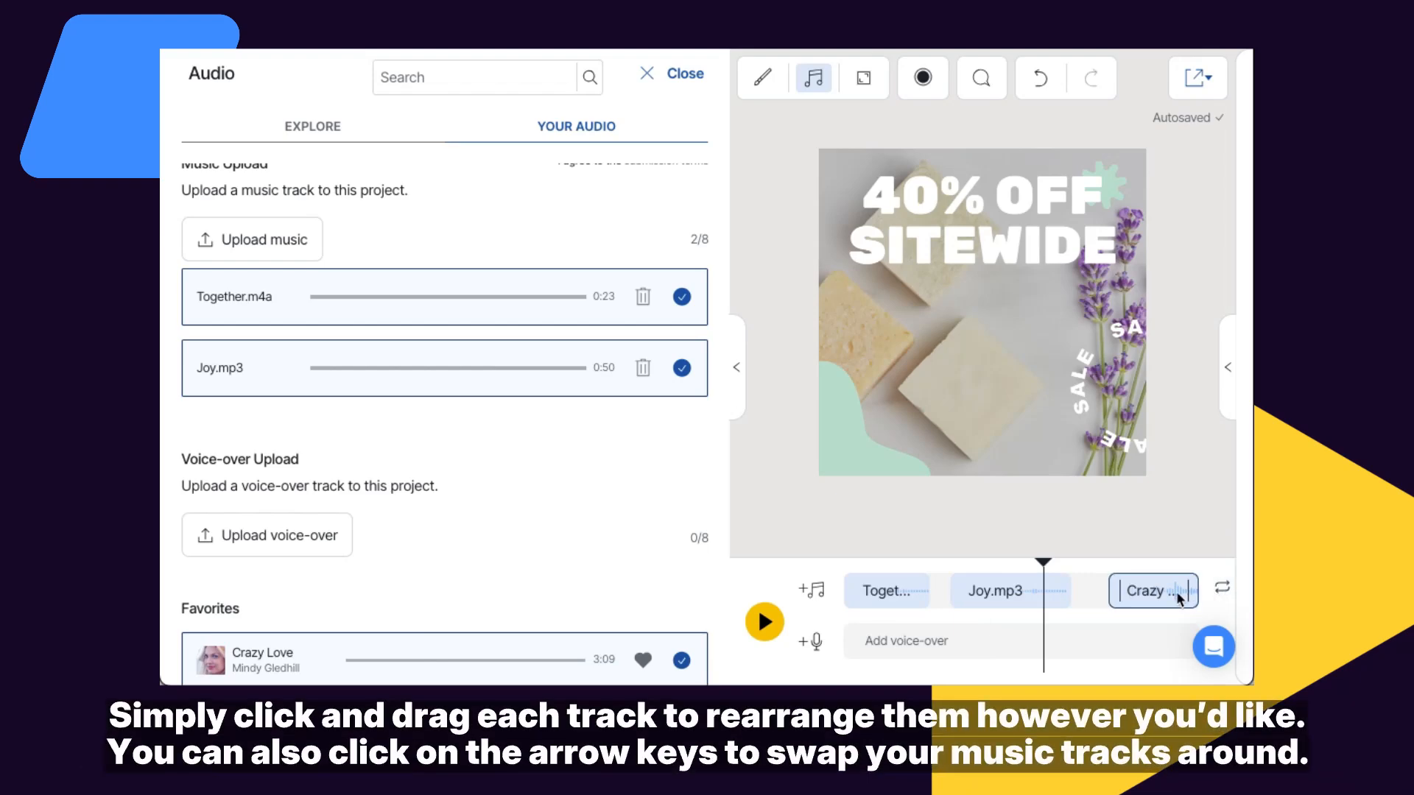
Step: Move Crazy Love between Joy.mp3 and Together.m4a on the music timeline
click(885, 591)
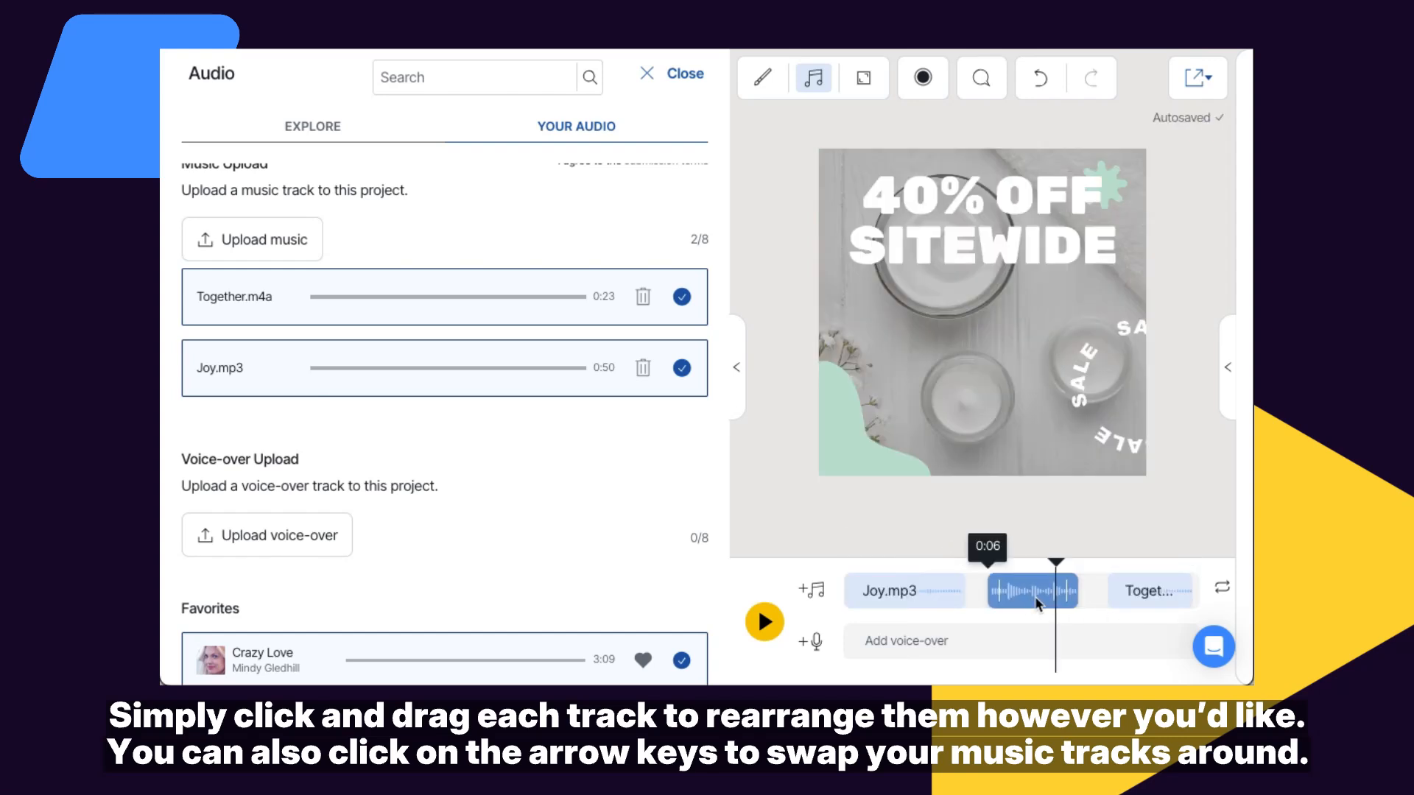
click(1032, 590)
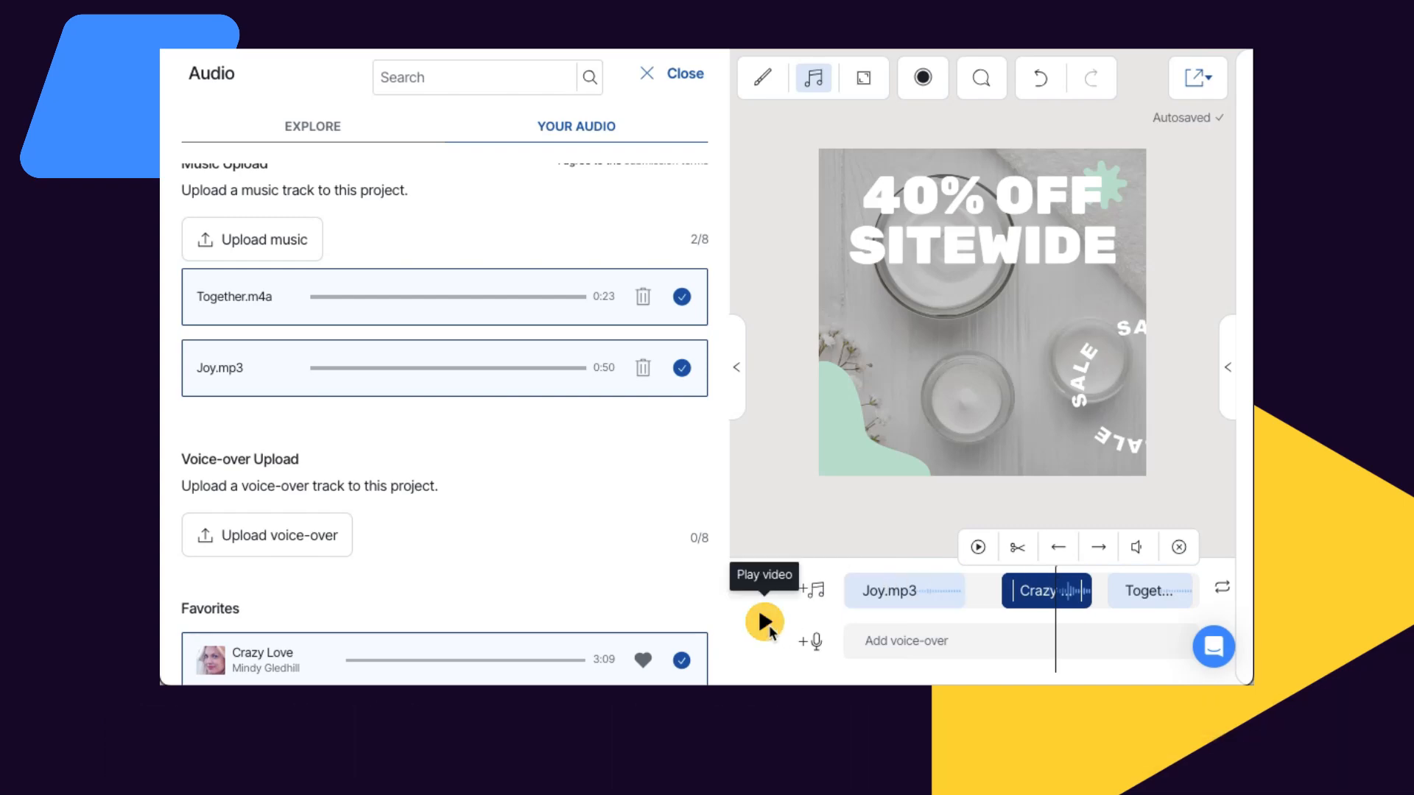
Step: Preview the video with its music, then pause playback
click(764, 620)
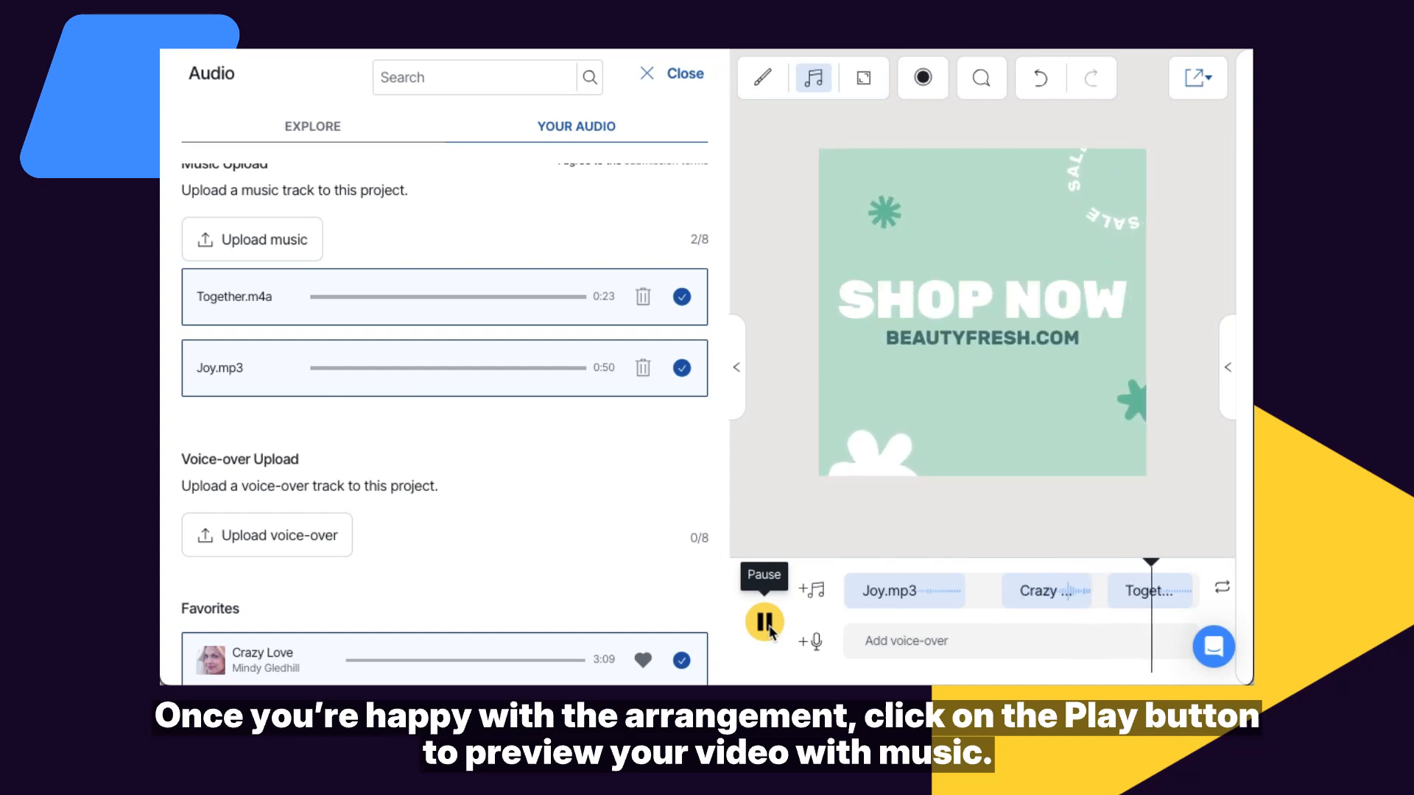
click(764, 622)
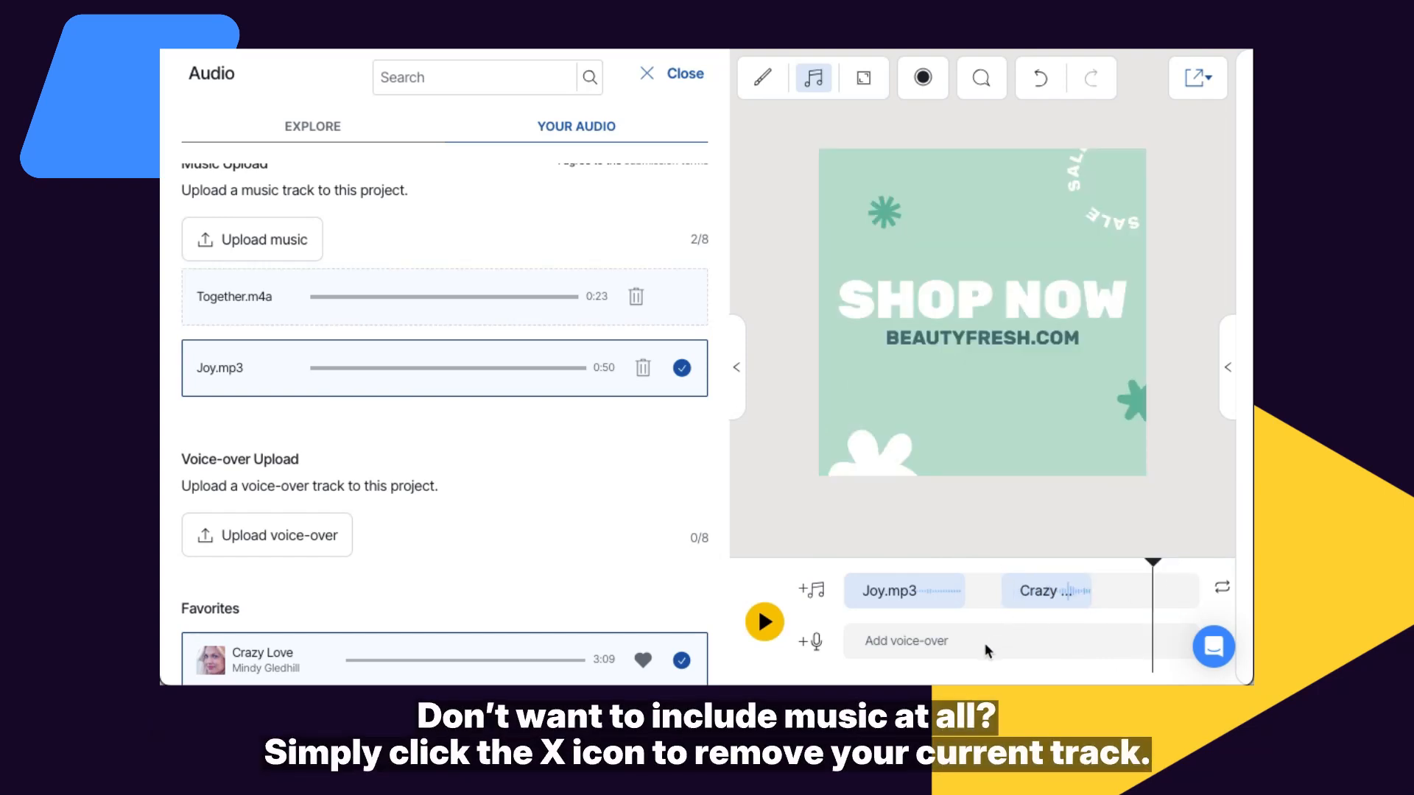
Step: Play a full preview of the finished square video
click(672, 74)
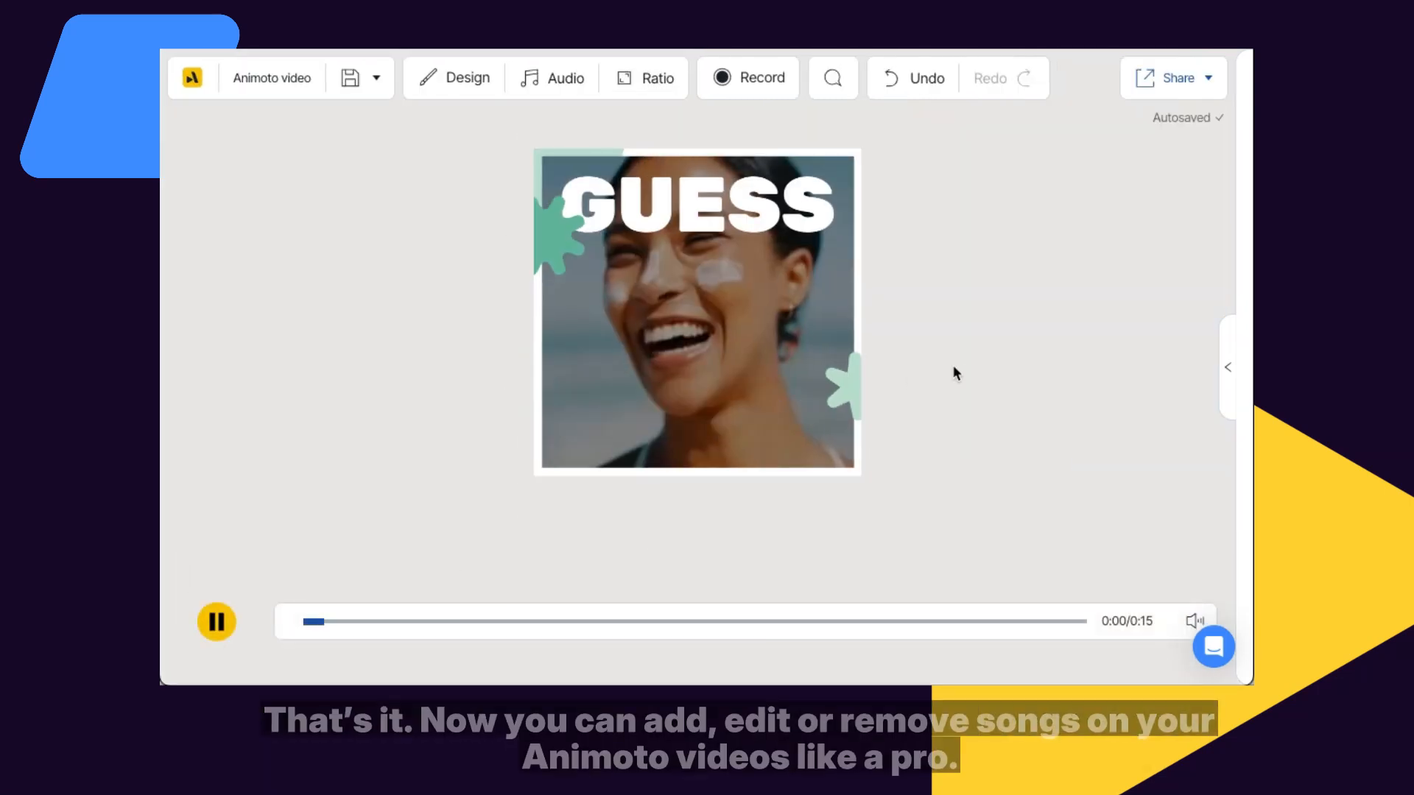